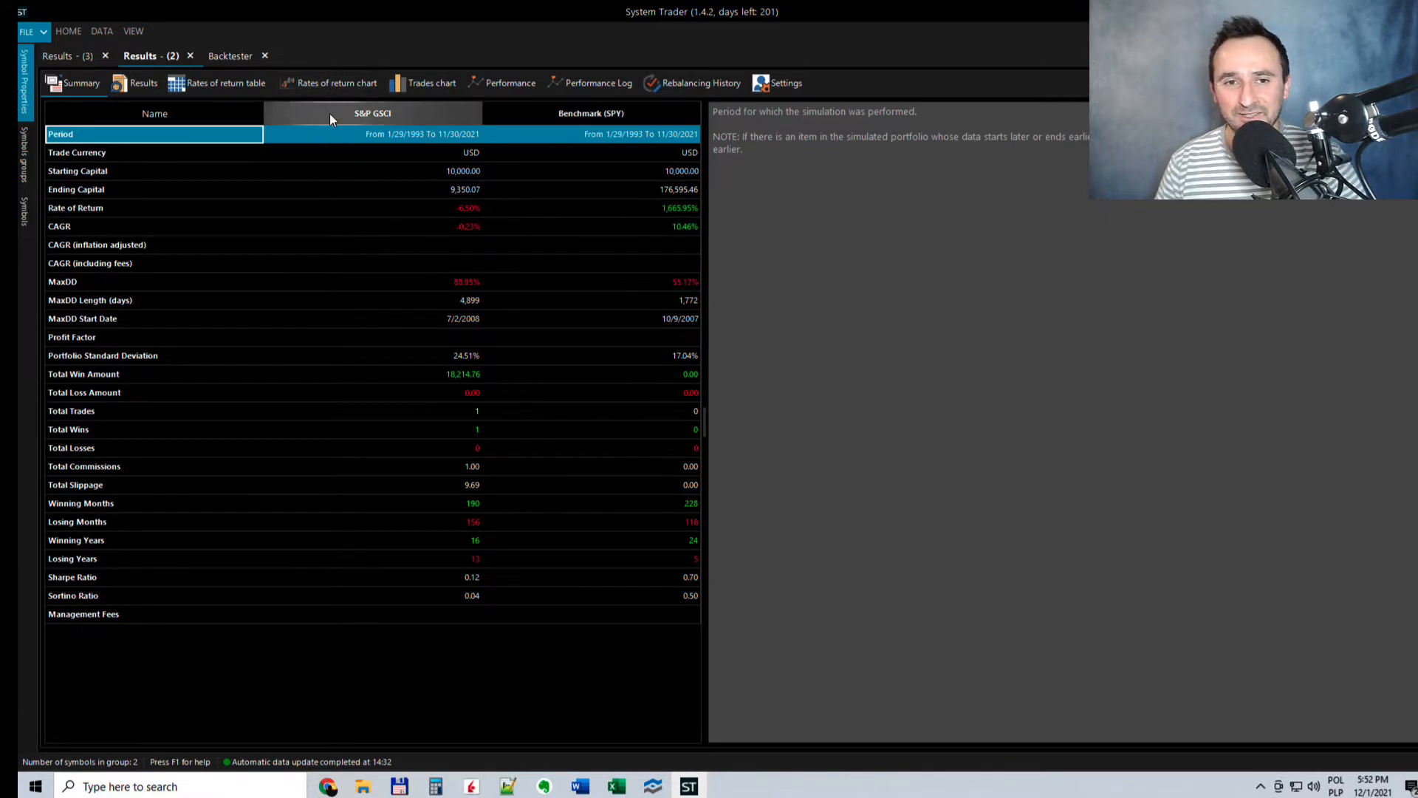
mouse_move(346, 125)
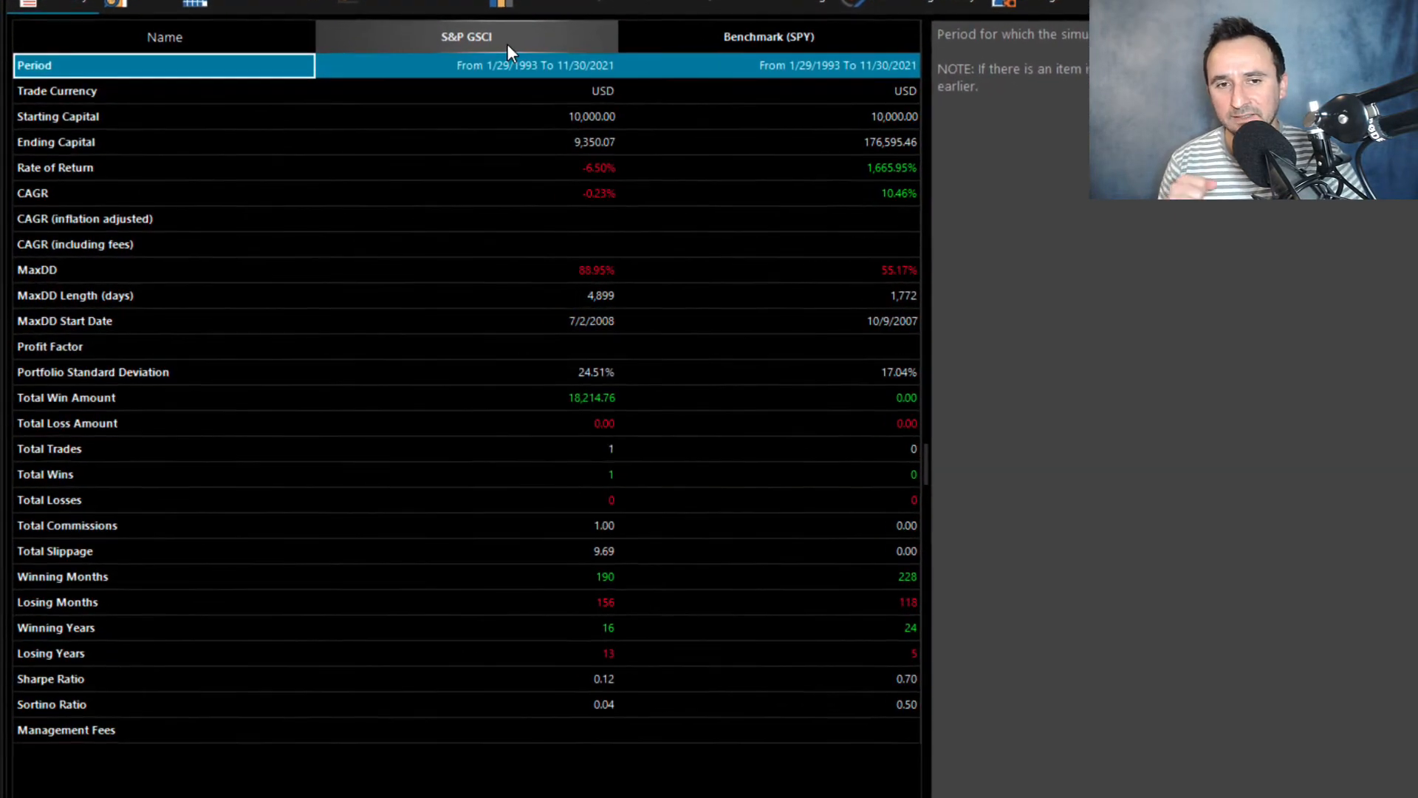
View the Summary statistics table for Results (3), the 1969–2020 S&P GSCI vs S&P 500 backtest
scroll(down, 3)
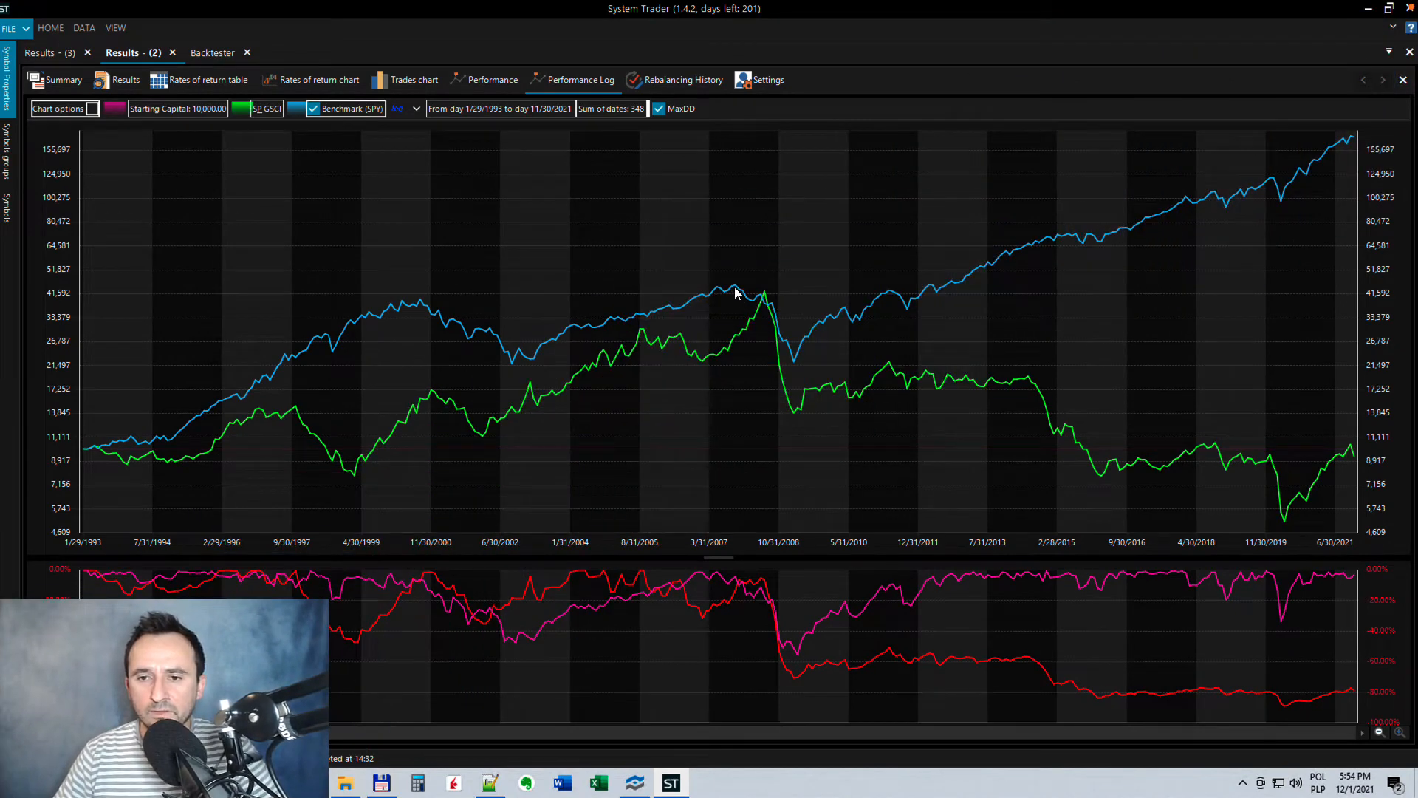
mouse_move(820, 358)
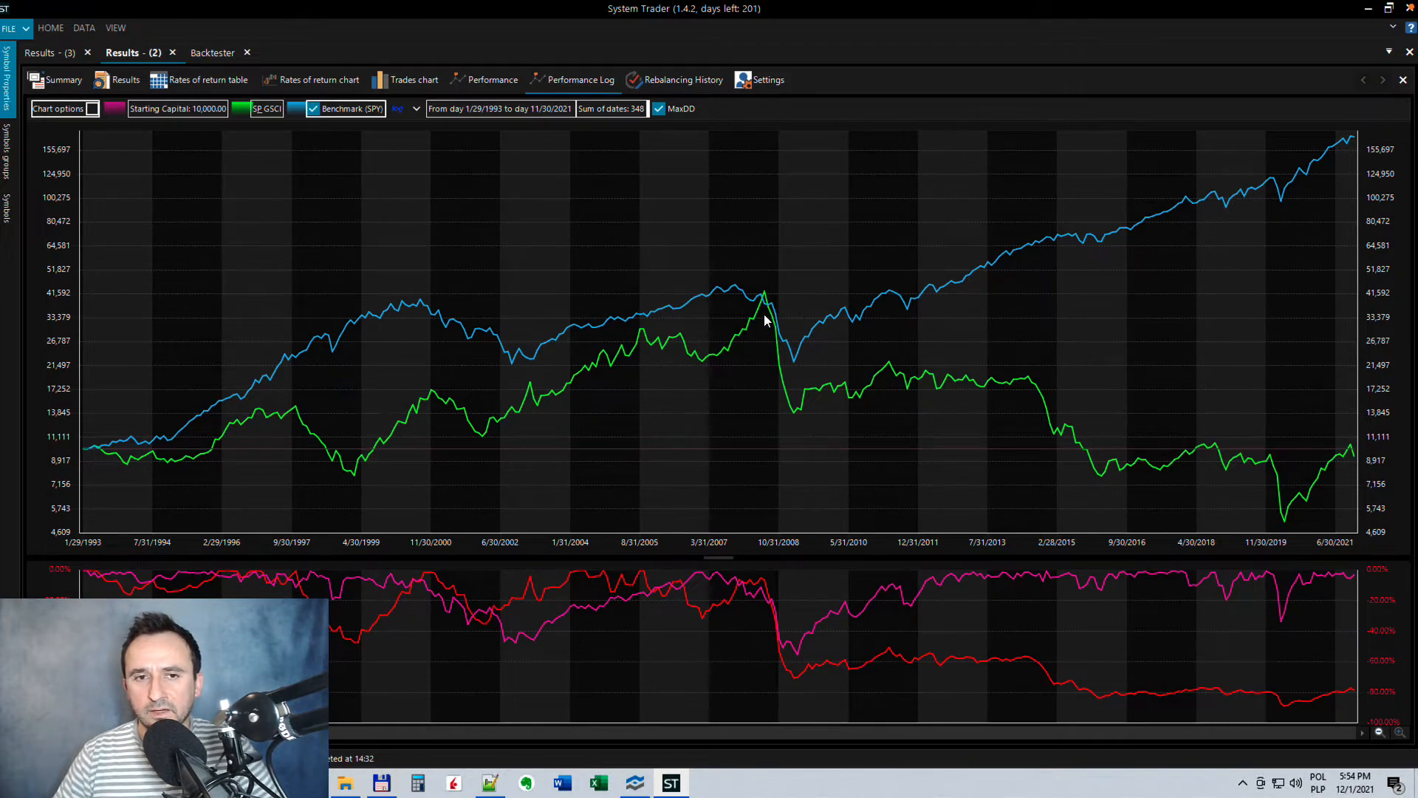
mouse_move(869, 330)
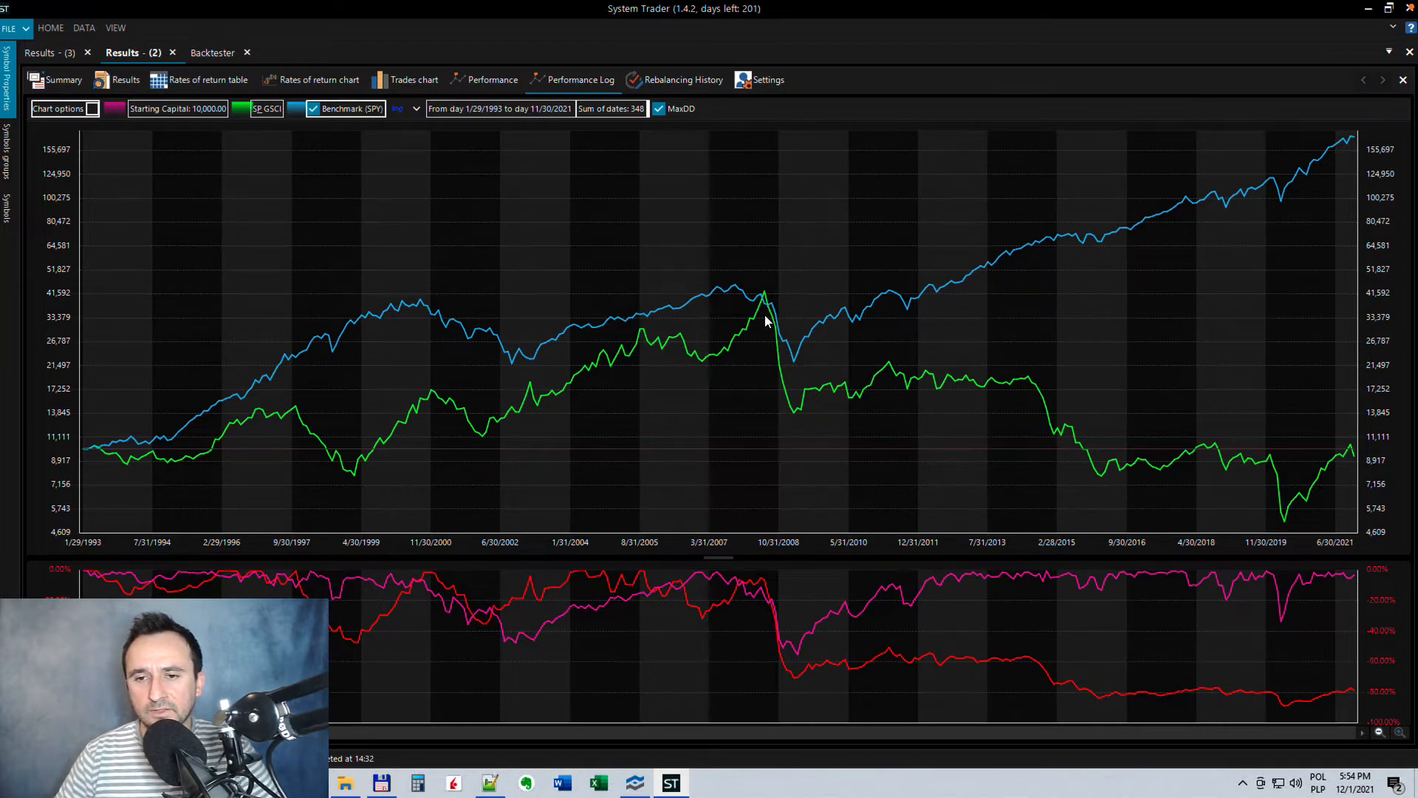
mouse_move(809, 412)
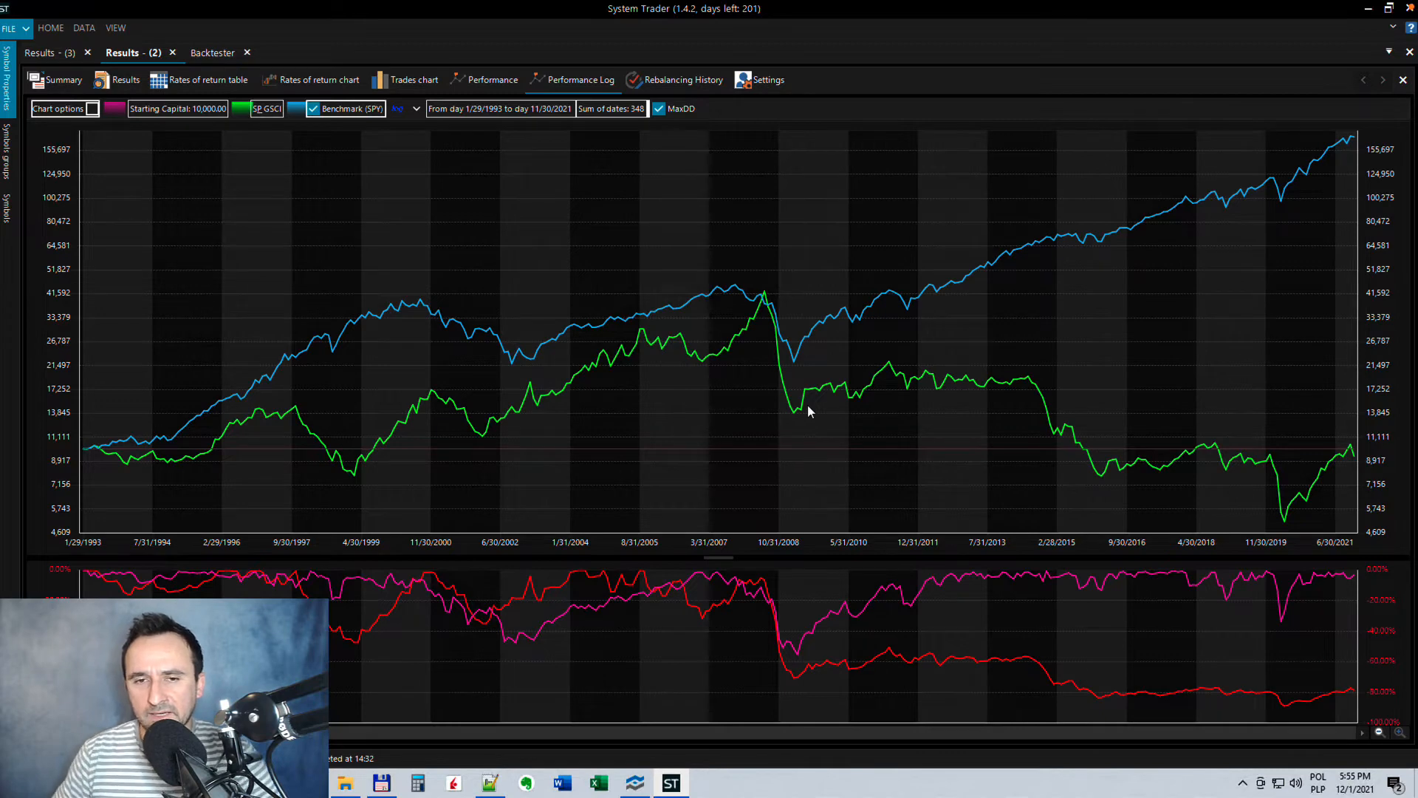
click(61, 80)
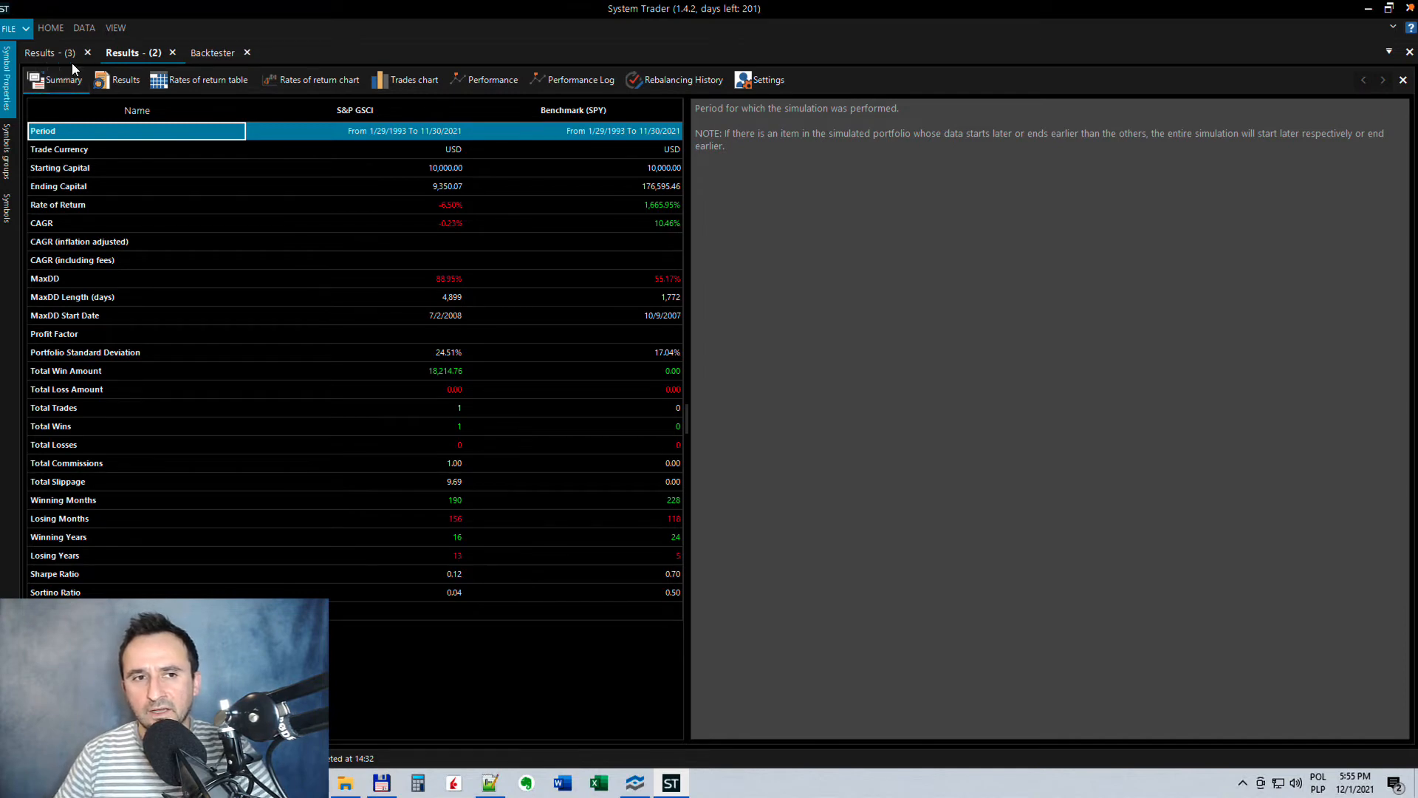
click(50, 52)
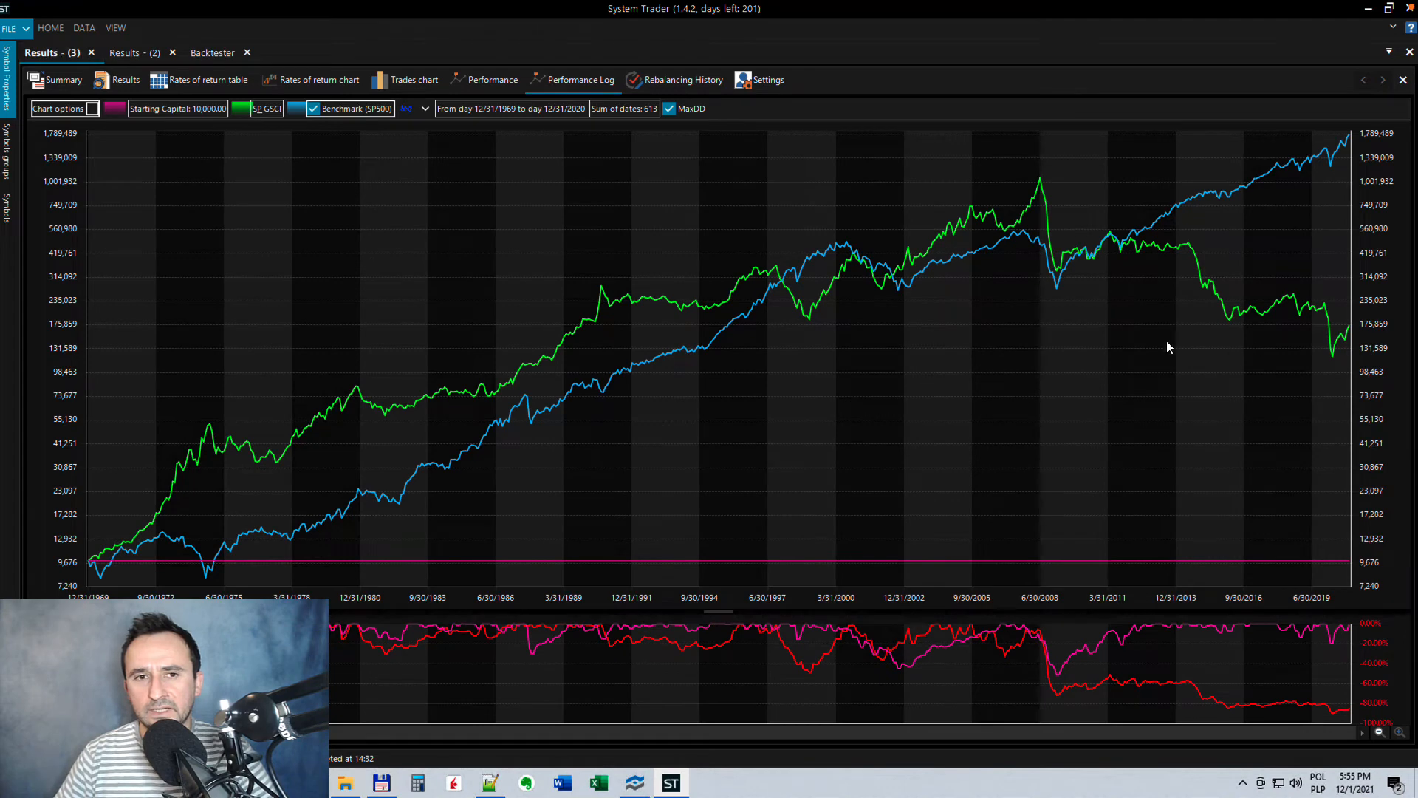
click(62, 80)
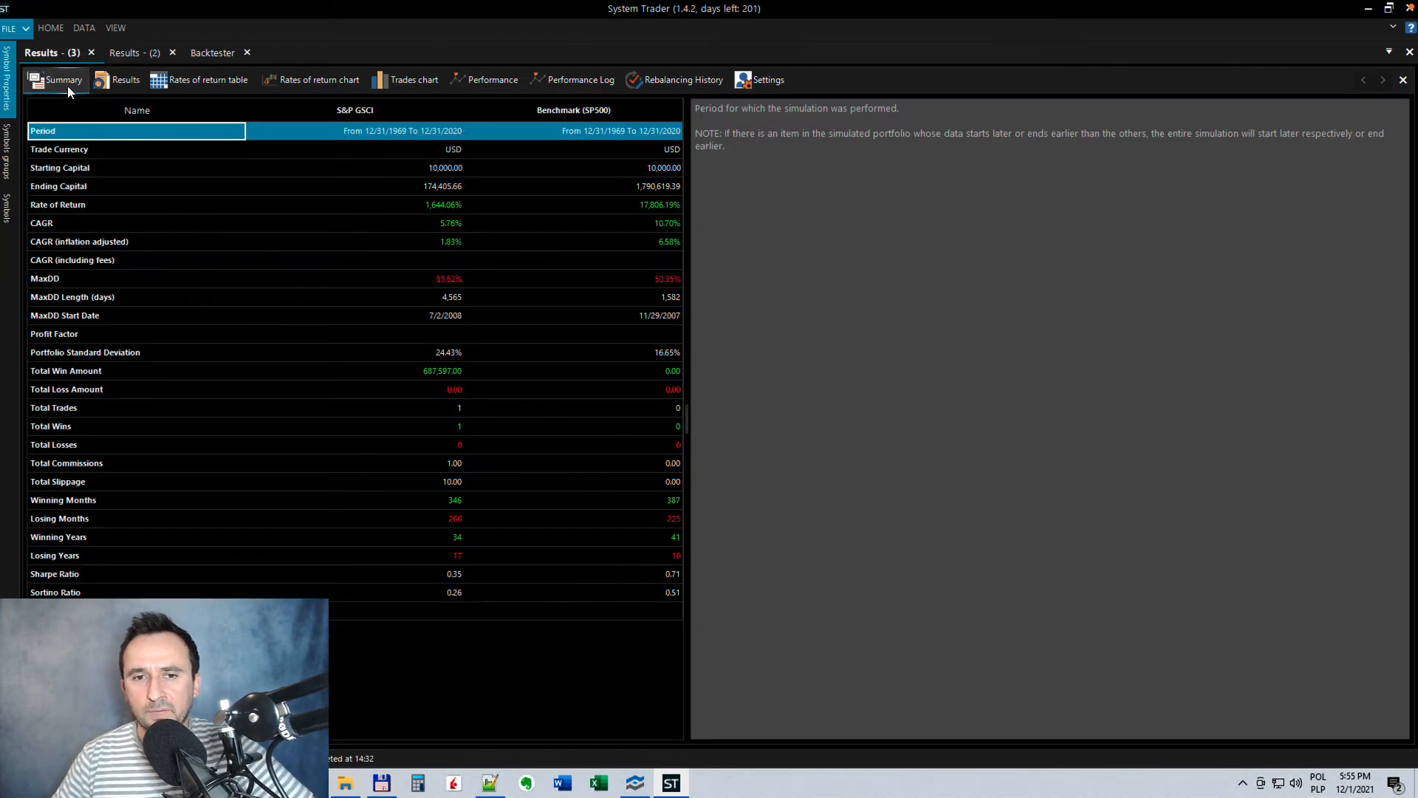